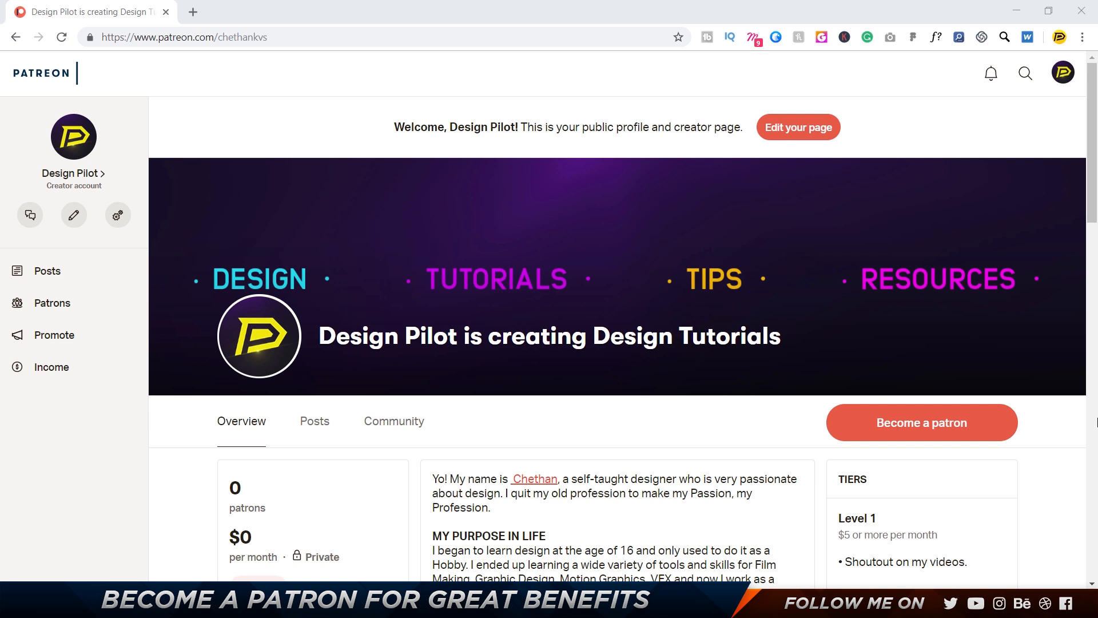
scroll(down, 3)
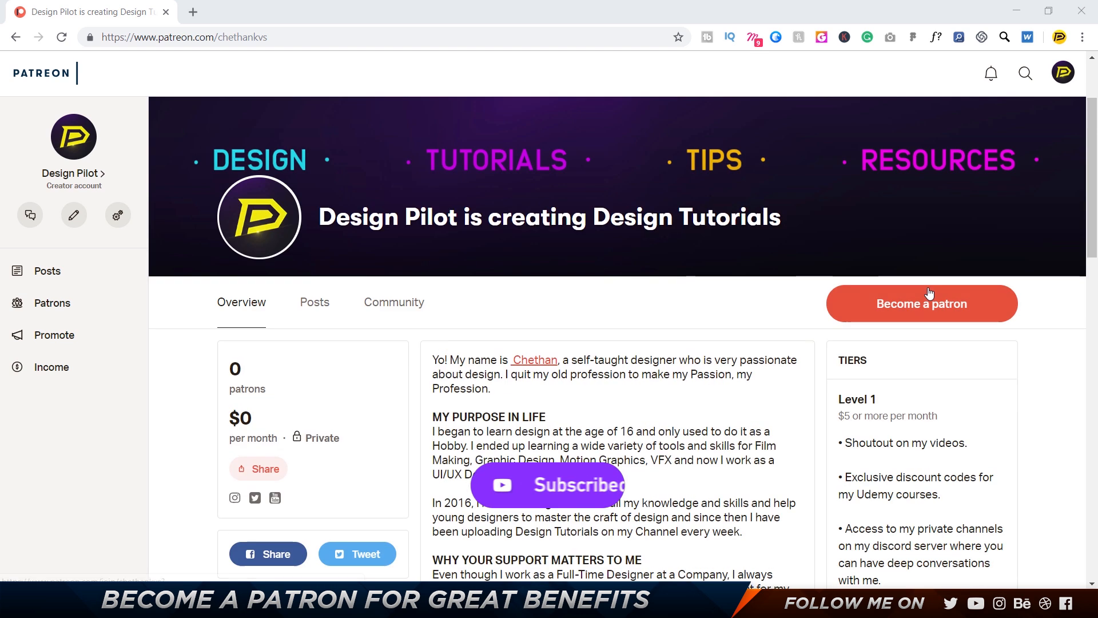
scroll(down, 3)
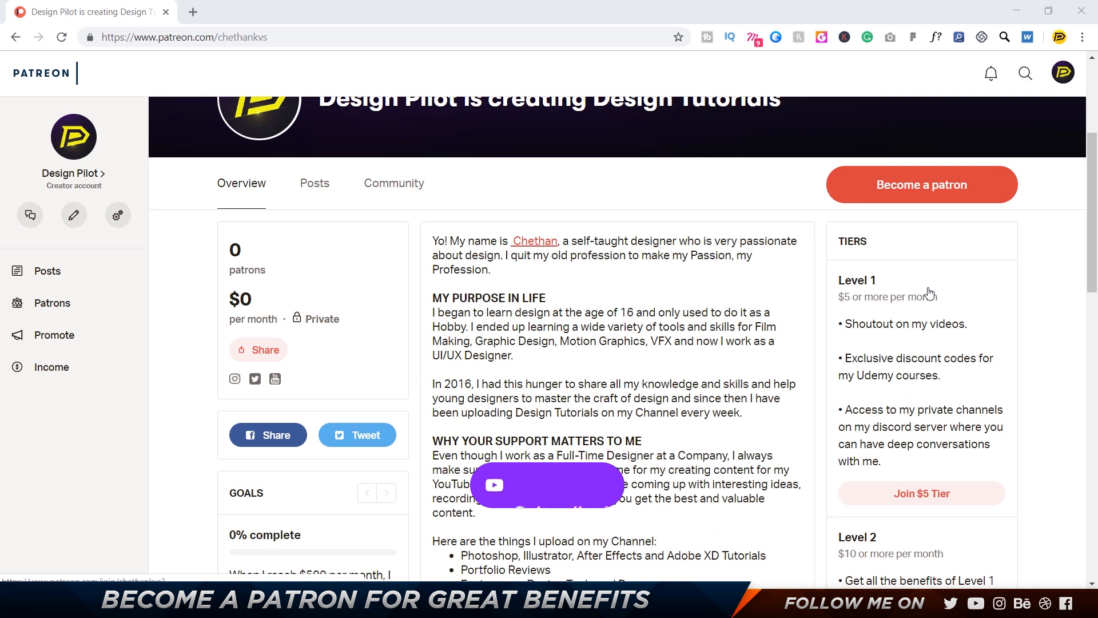
scroll(down, 3)
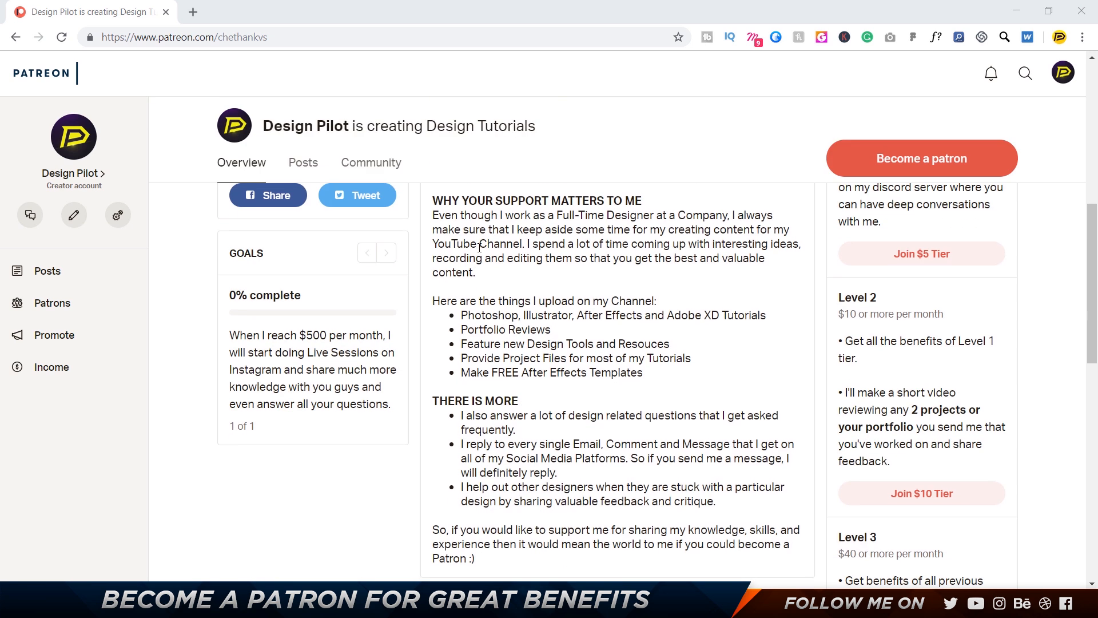
scroll(down, 3)
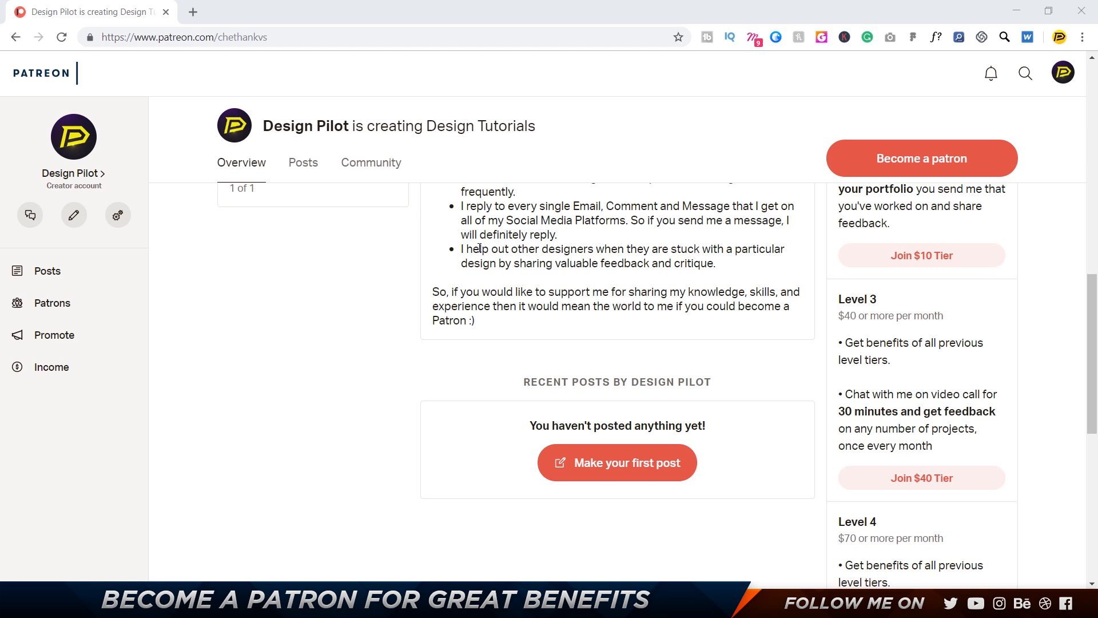
scroll(up, 3)
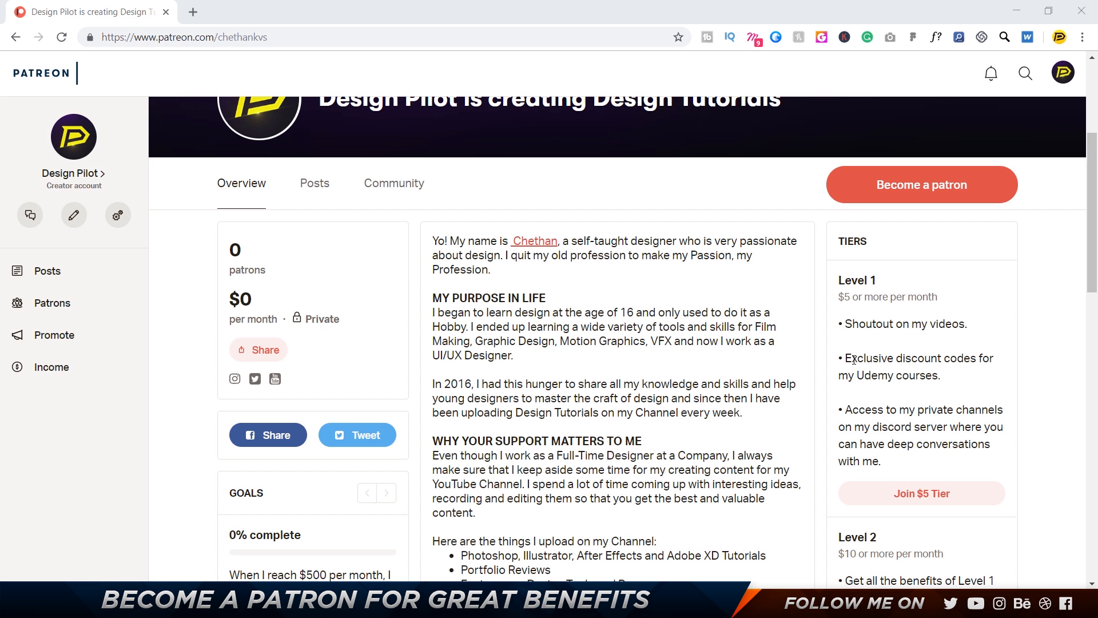
mouse_move(882, 422)
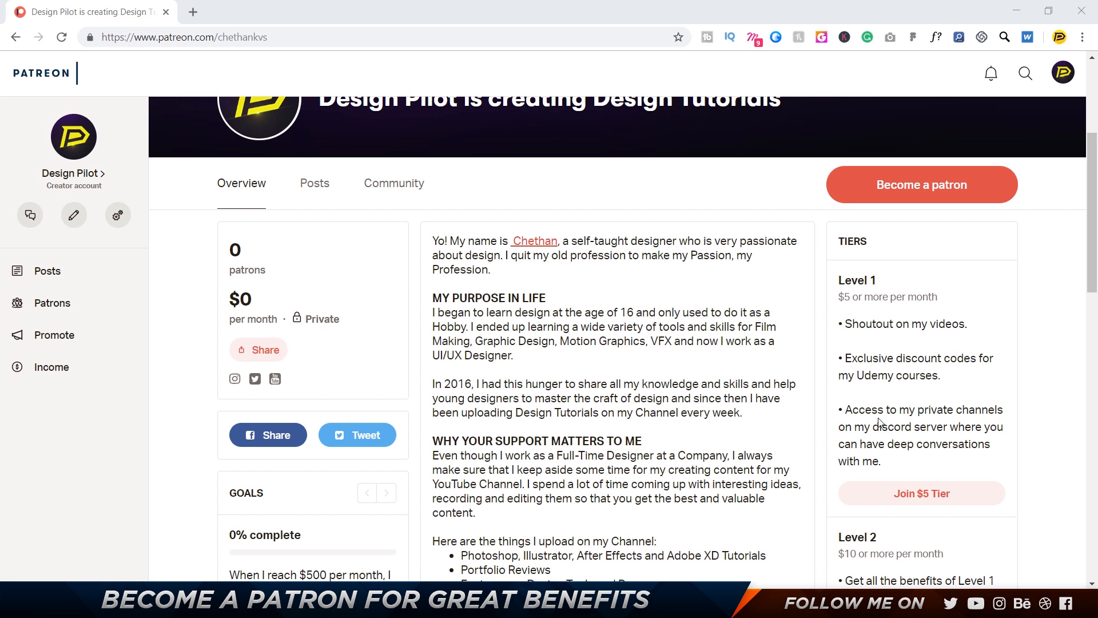
mouse_move(975, 378)
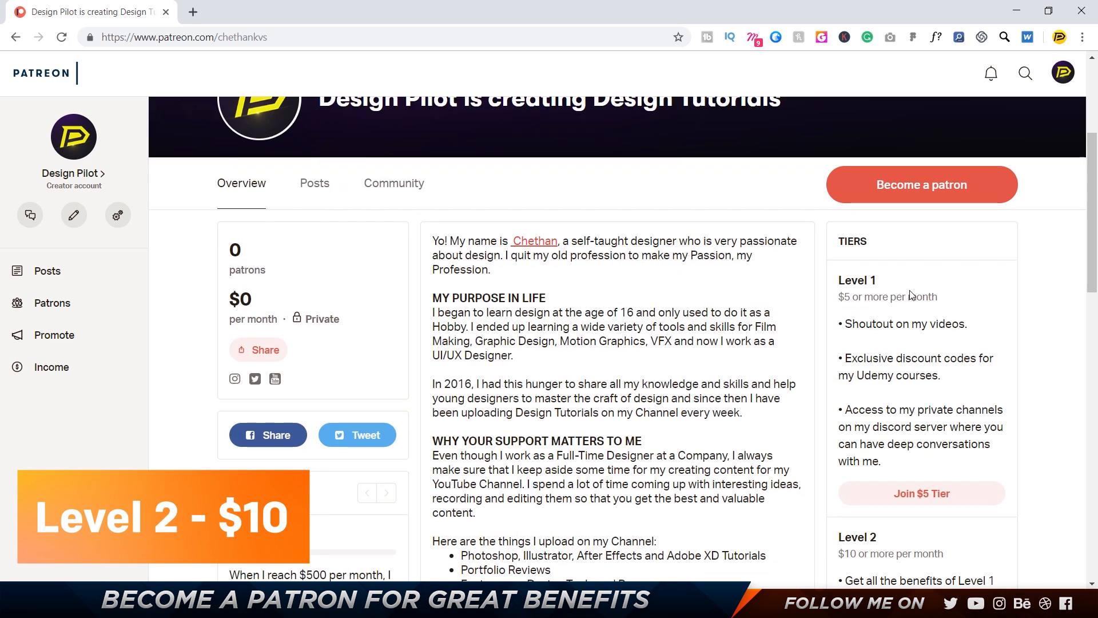
scroll(down, 3)
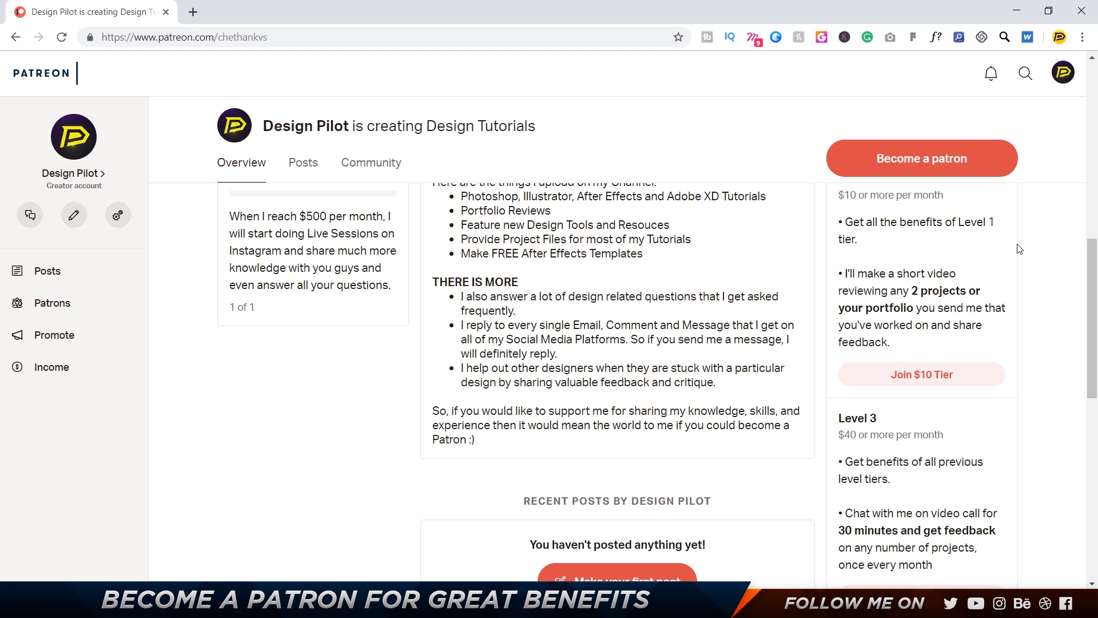
scroll(down, 3)
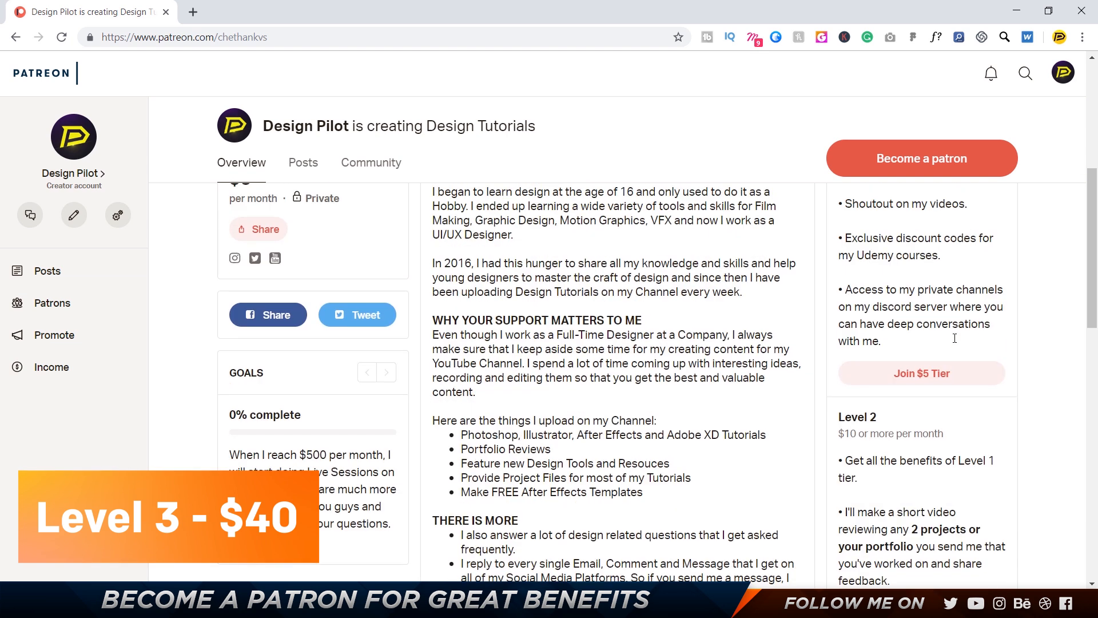
scroll(down, 3)
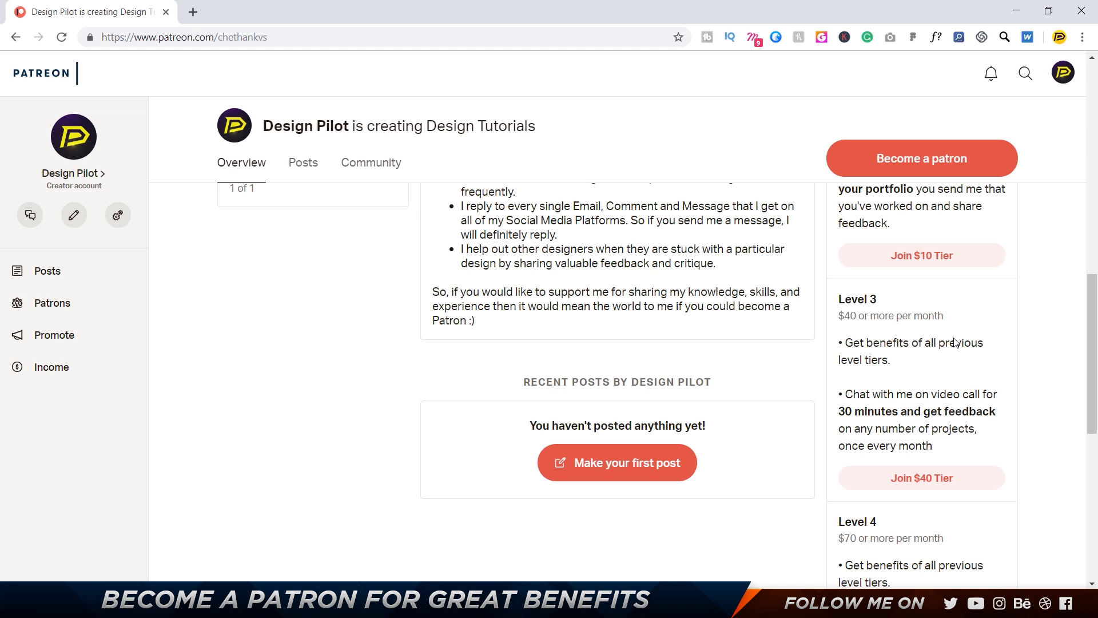
scroll(down, 3)
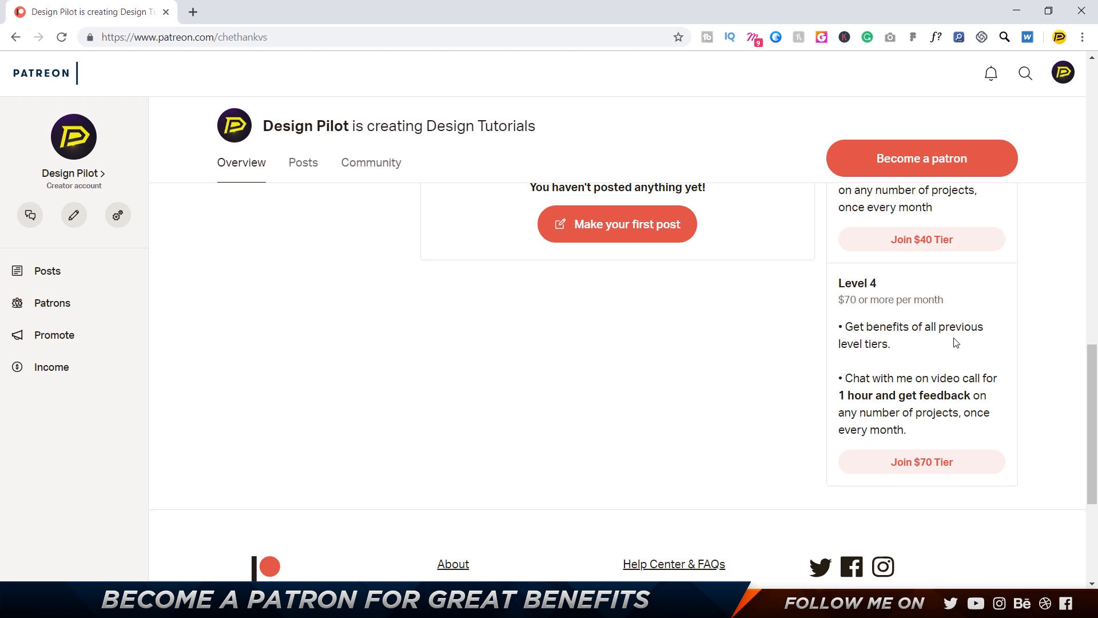
scroll(up, 3)
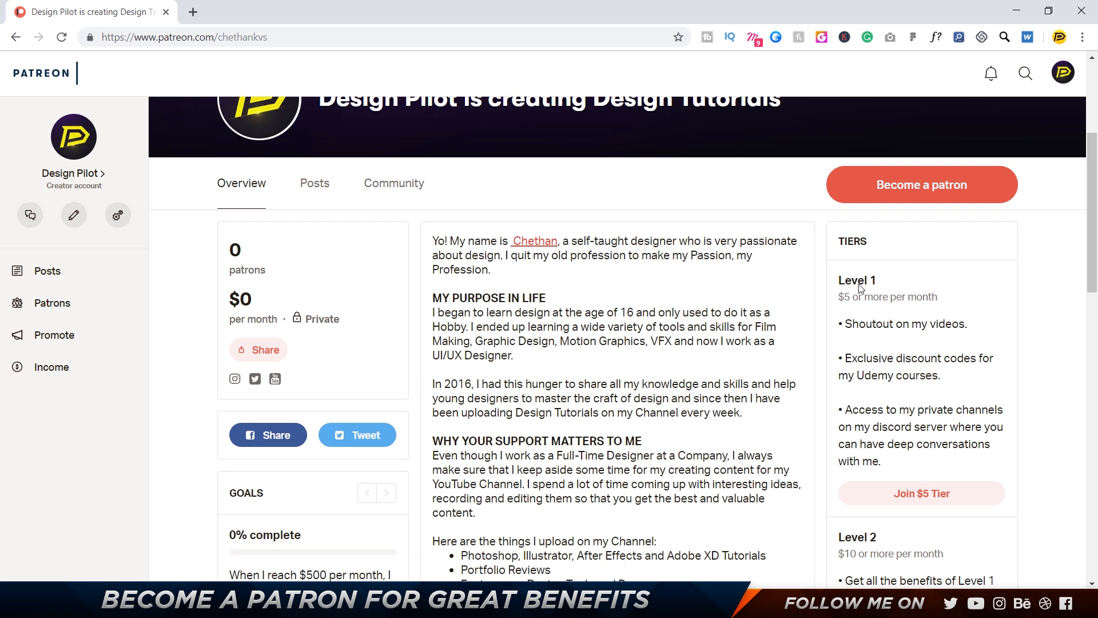
scroll(down, 3)
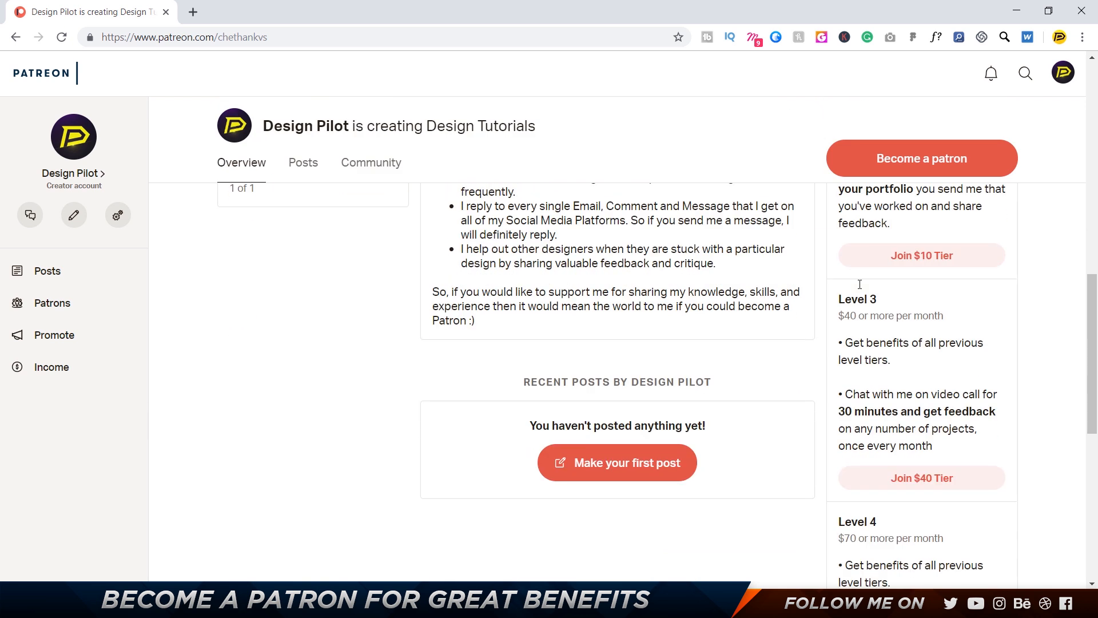
mouse_move(858, 291)
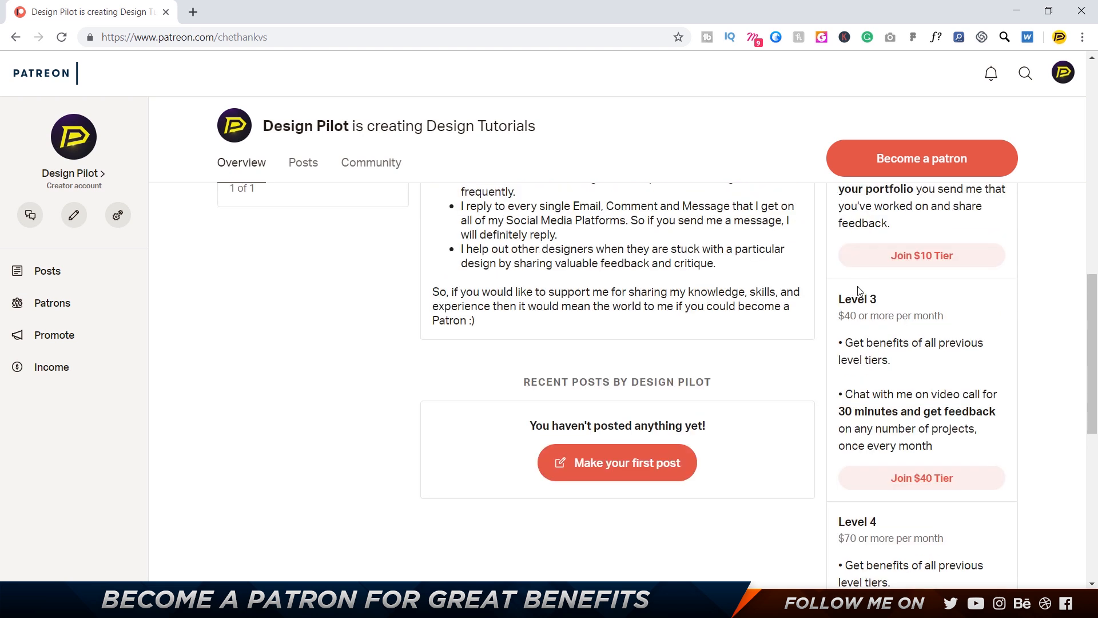
scroll(down, 3)
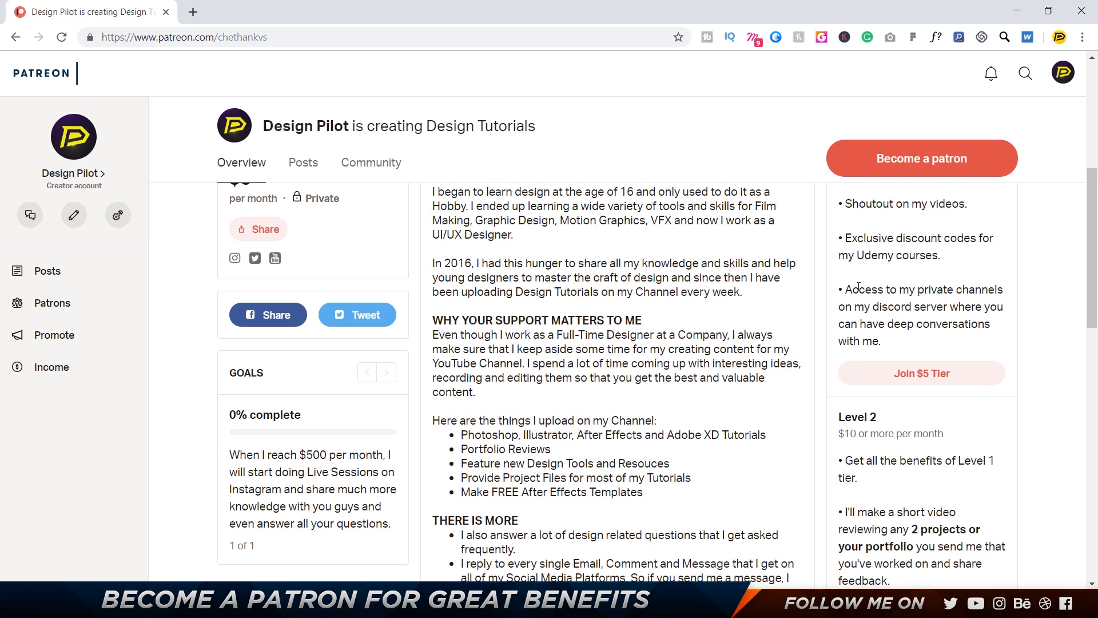
scroll(down, 3)
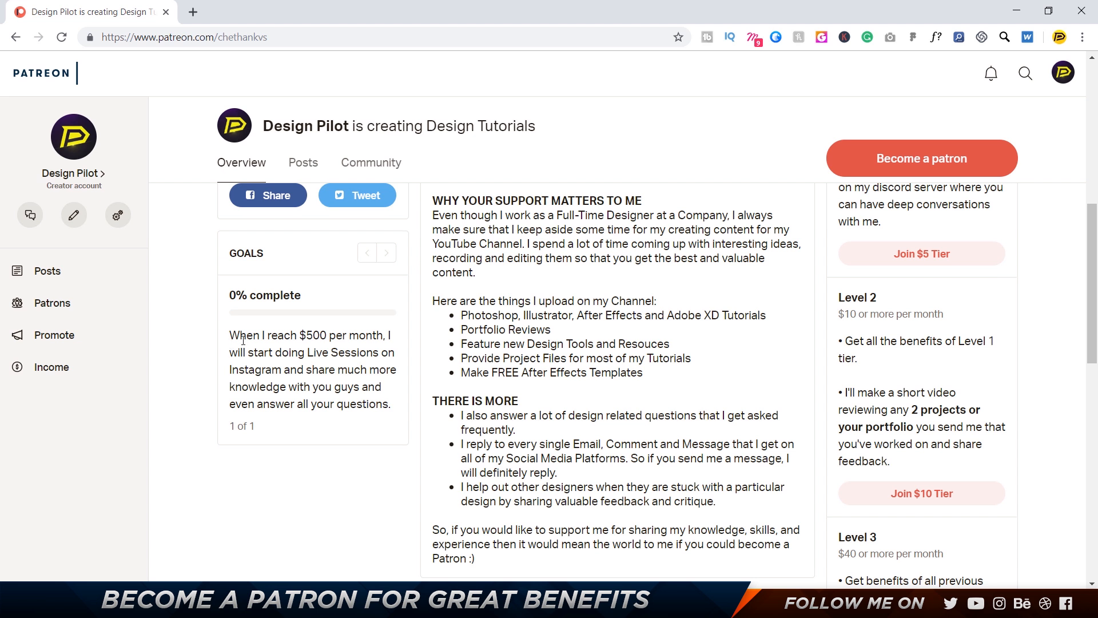
mouse_move(402, 333)
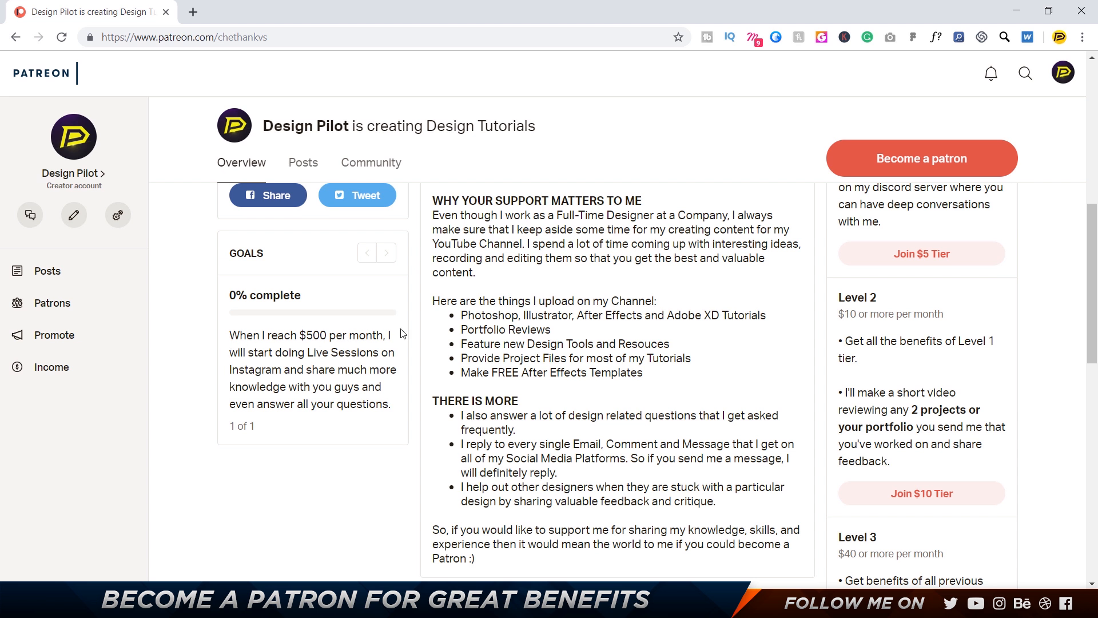